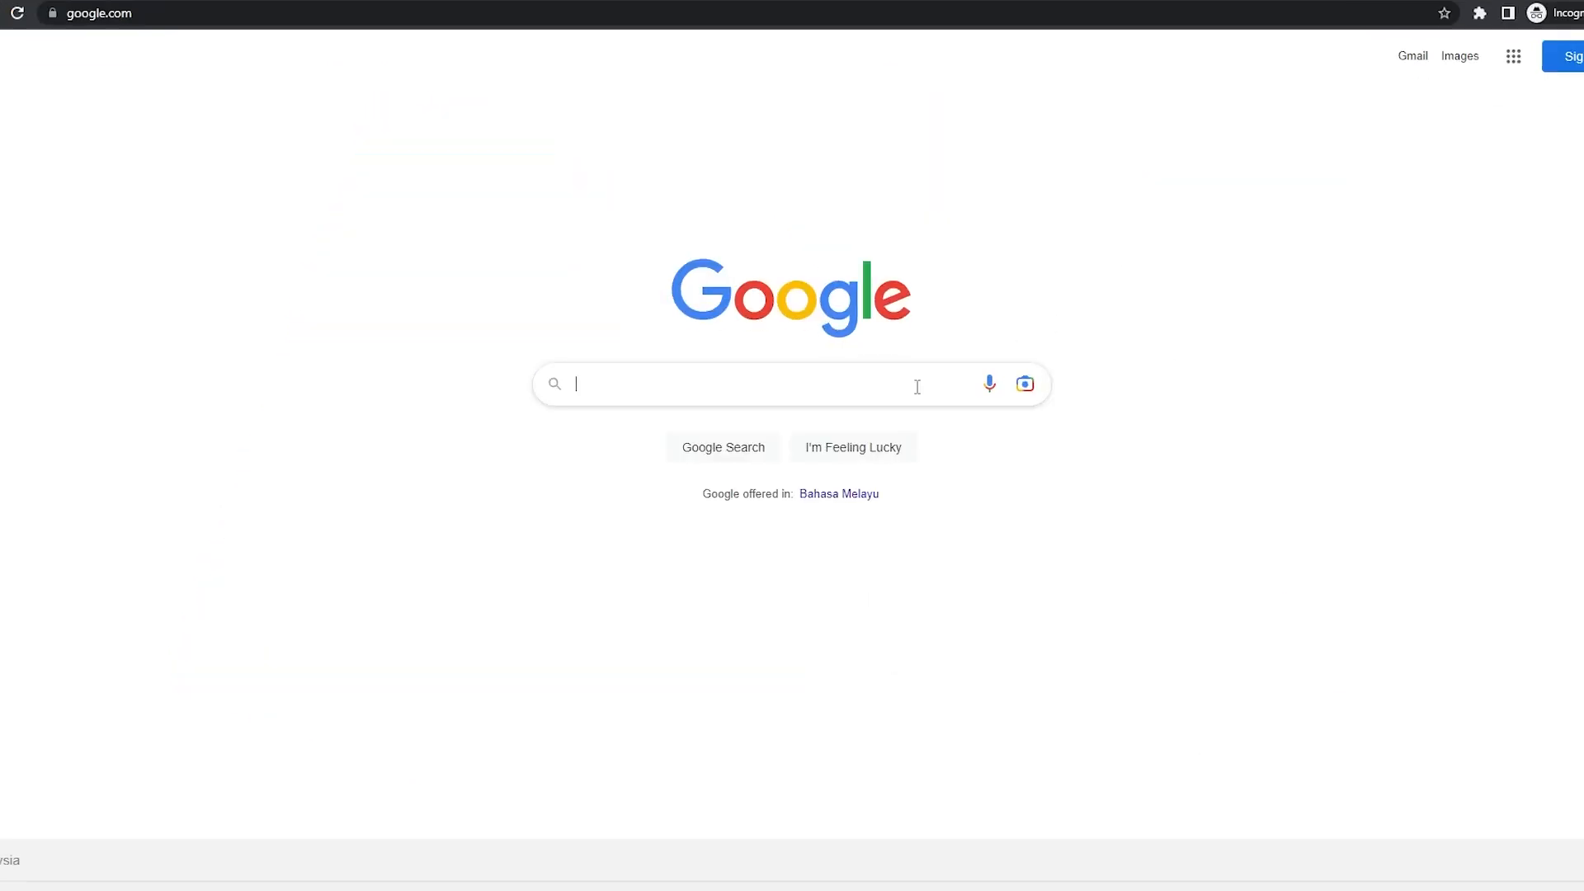
# - Find CircuitPython on Google and reach the circuitpython.org downloads page
pyautogui.write('CircuitPytho')
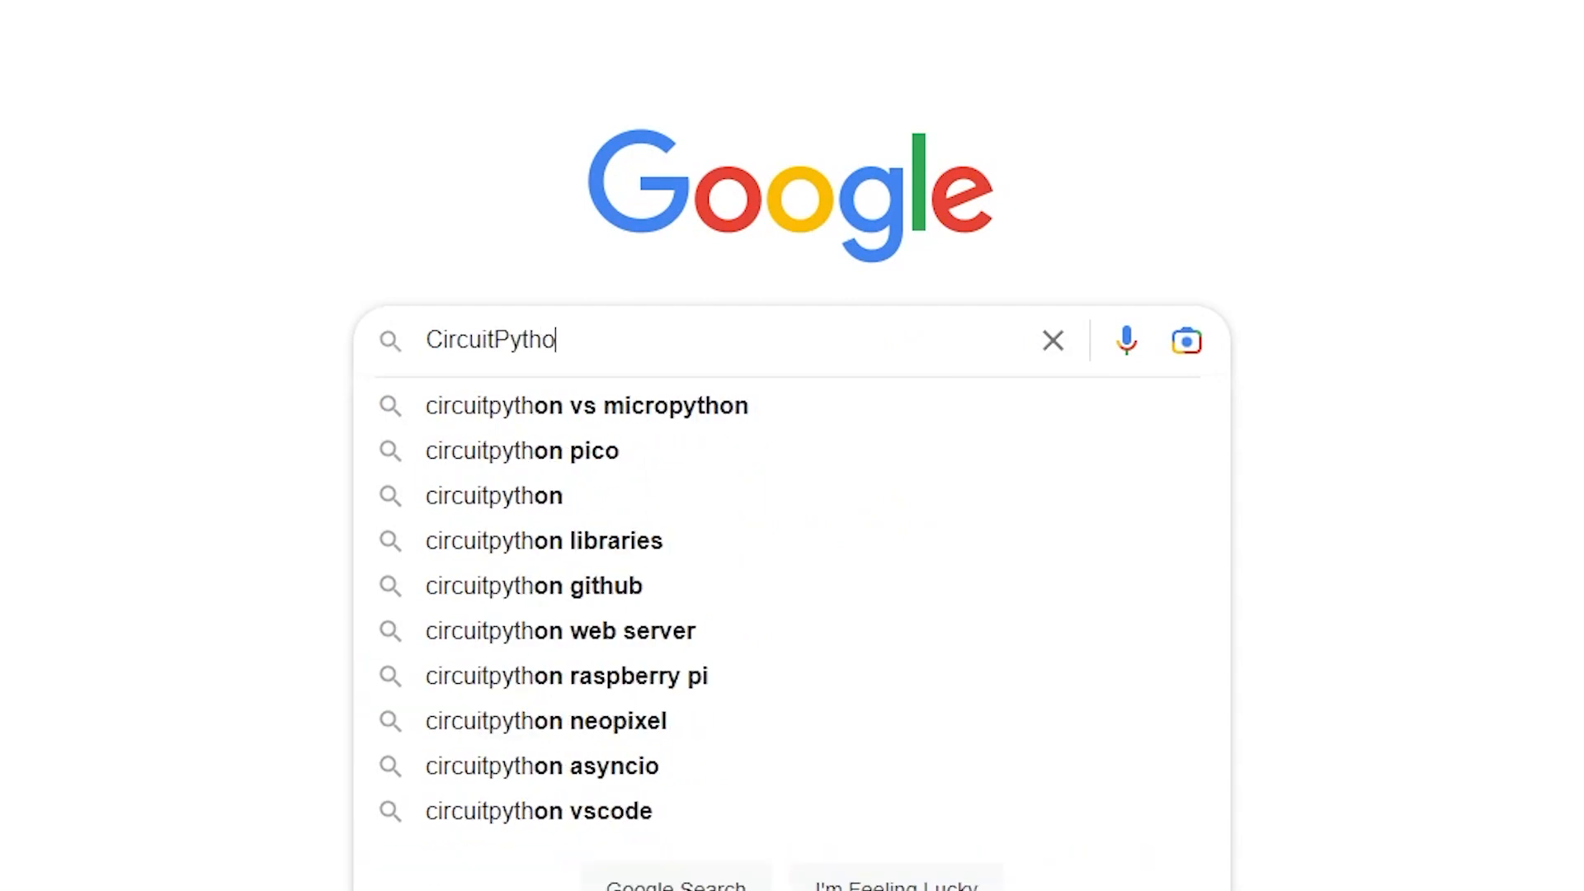
pyautogui.press('Return')
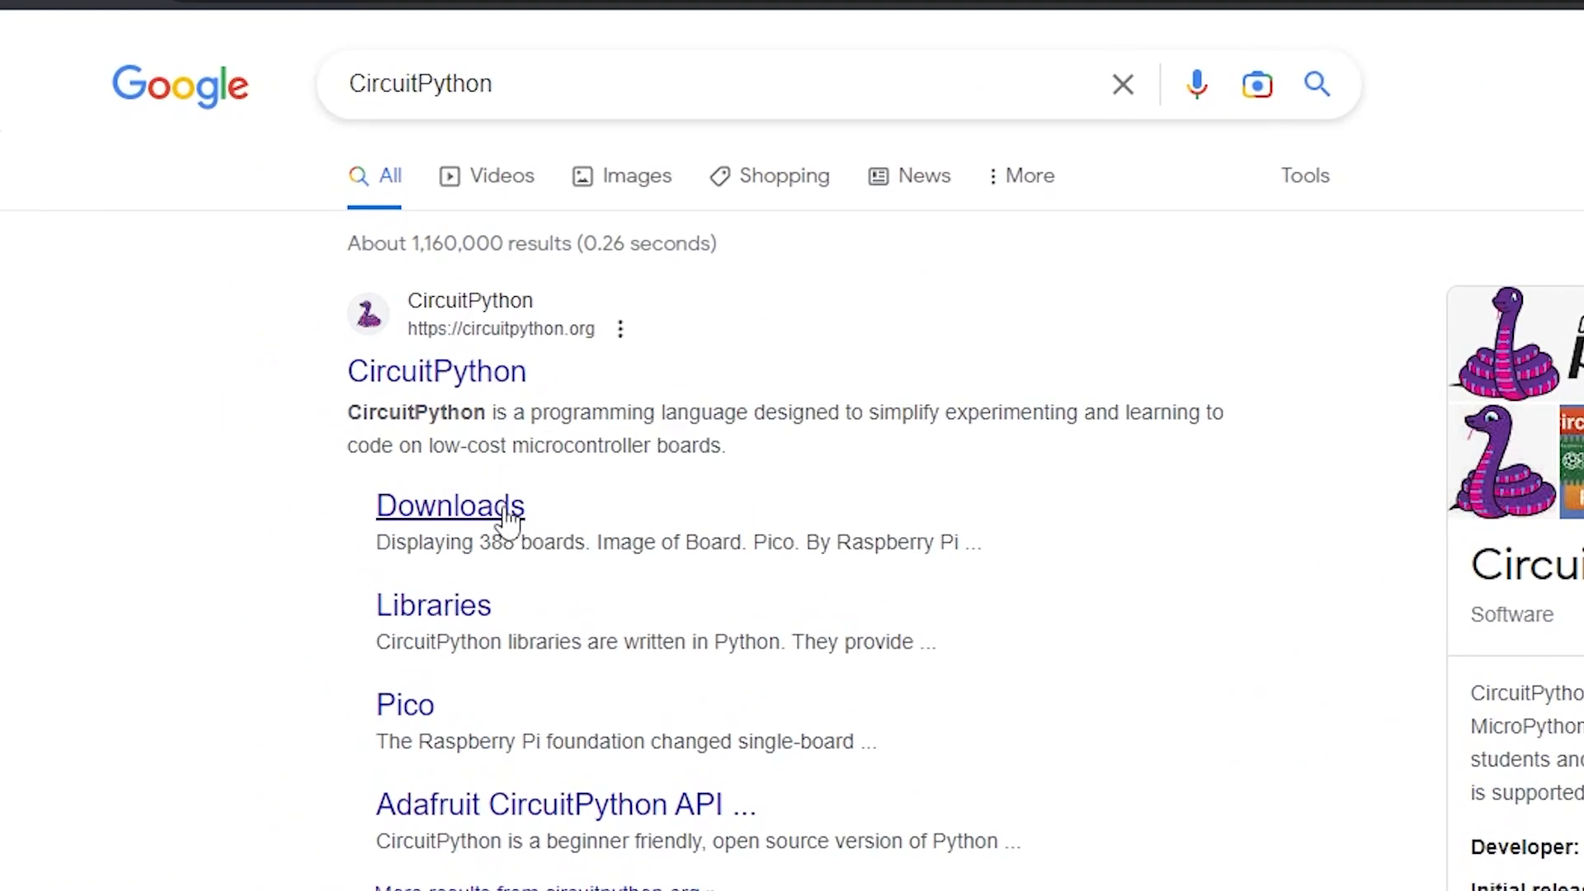
pyautogui.click(450, 505)
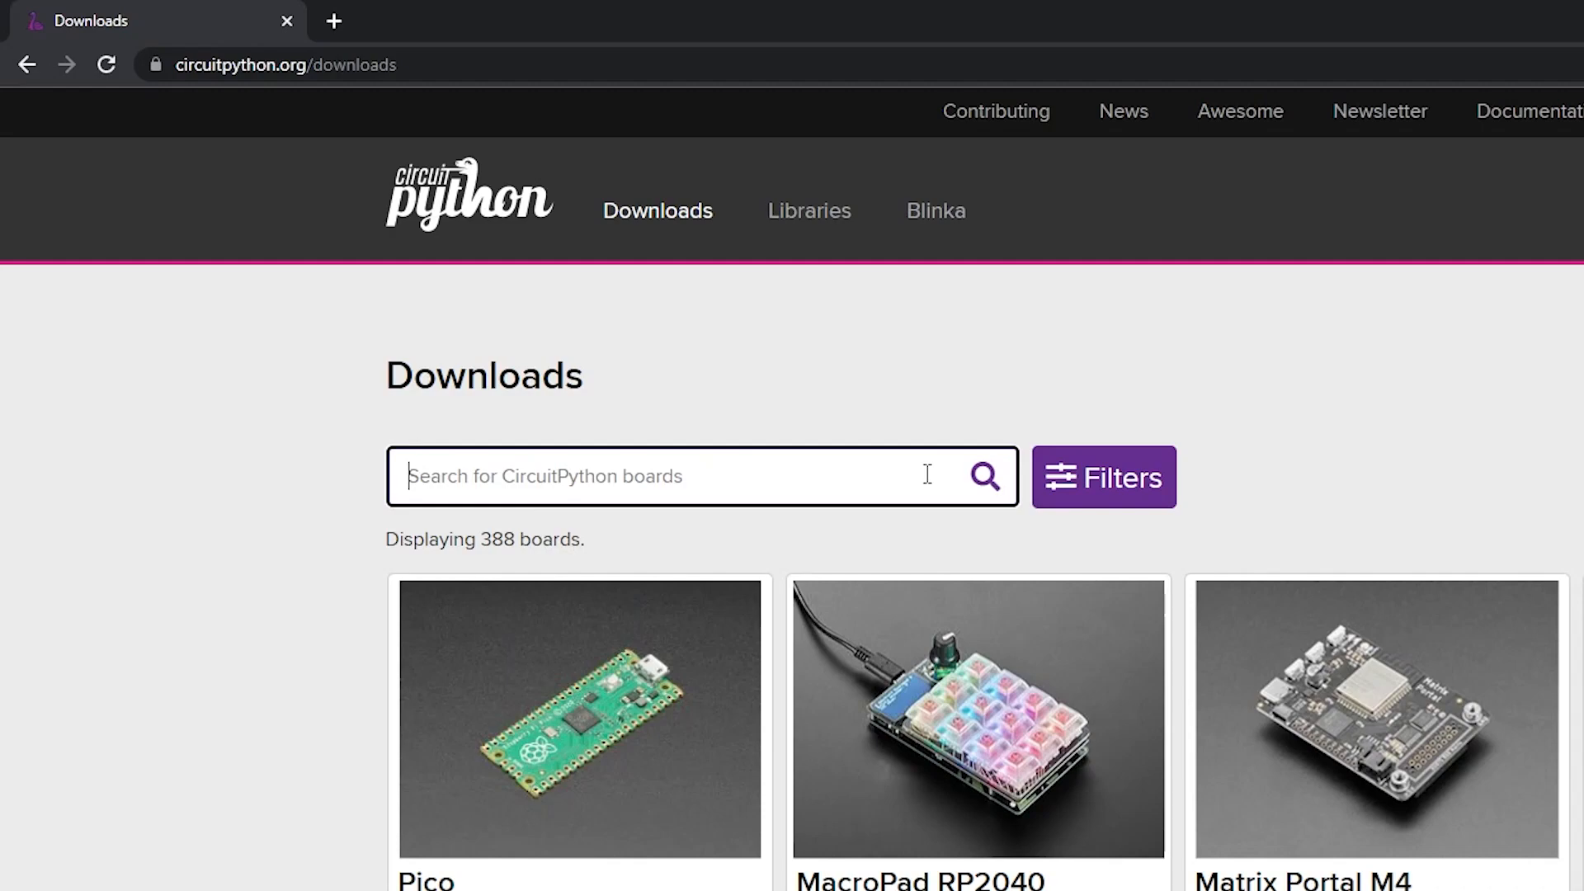
# - Locate the Pico W board page and download its CircuitPython 8.0.5 UF2 firmware
pyautogui.write('Pico W')
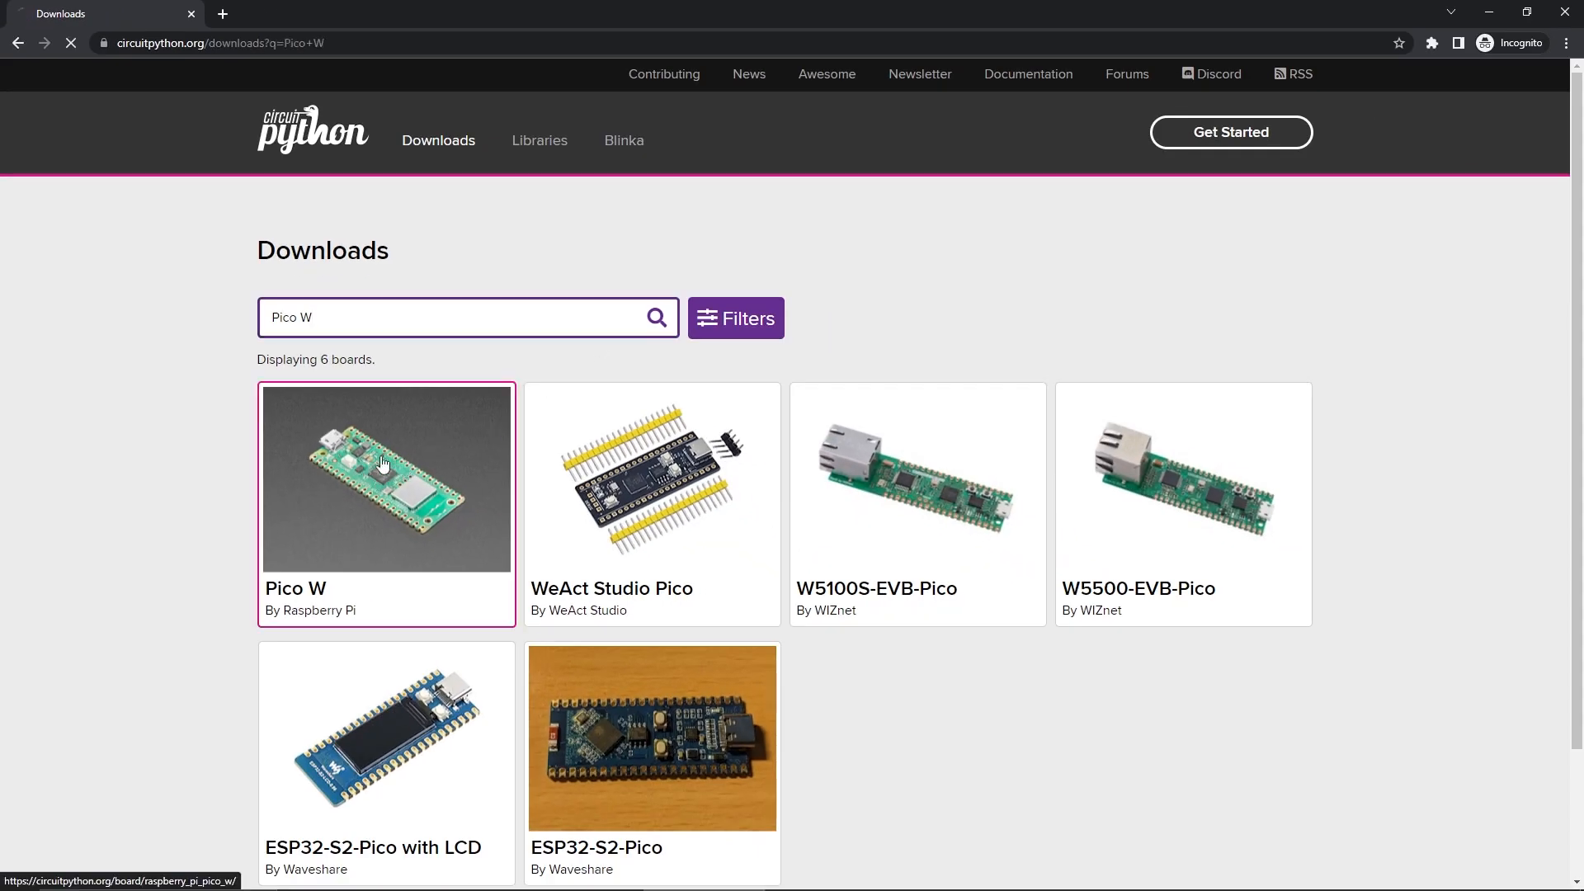
pyautogui.click(385, 478)
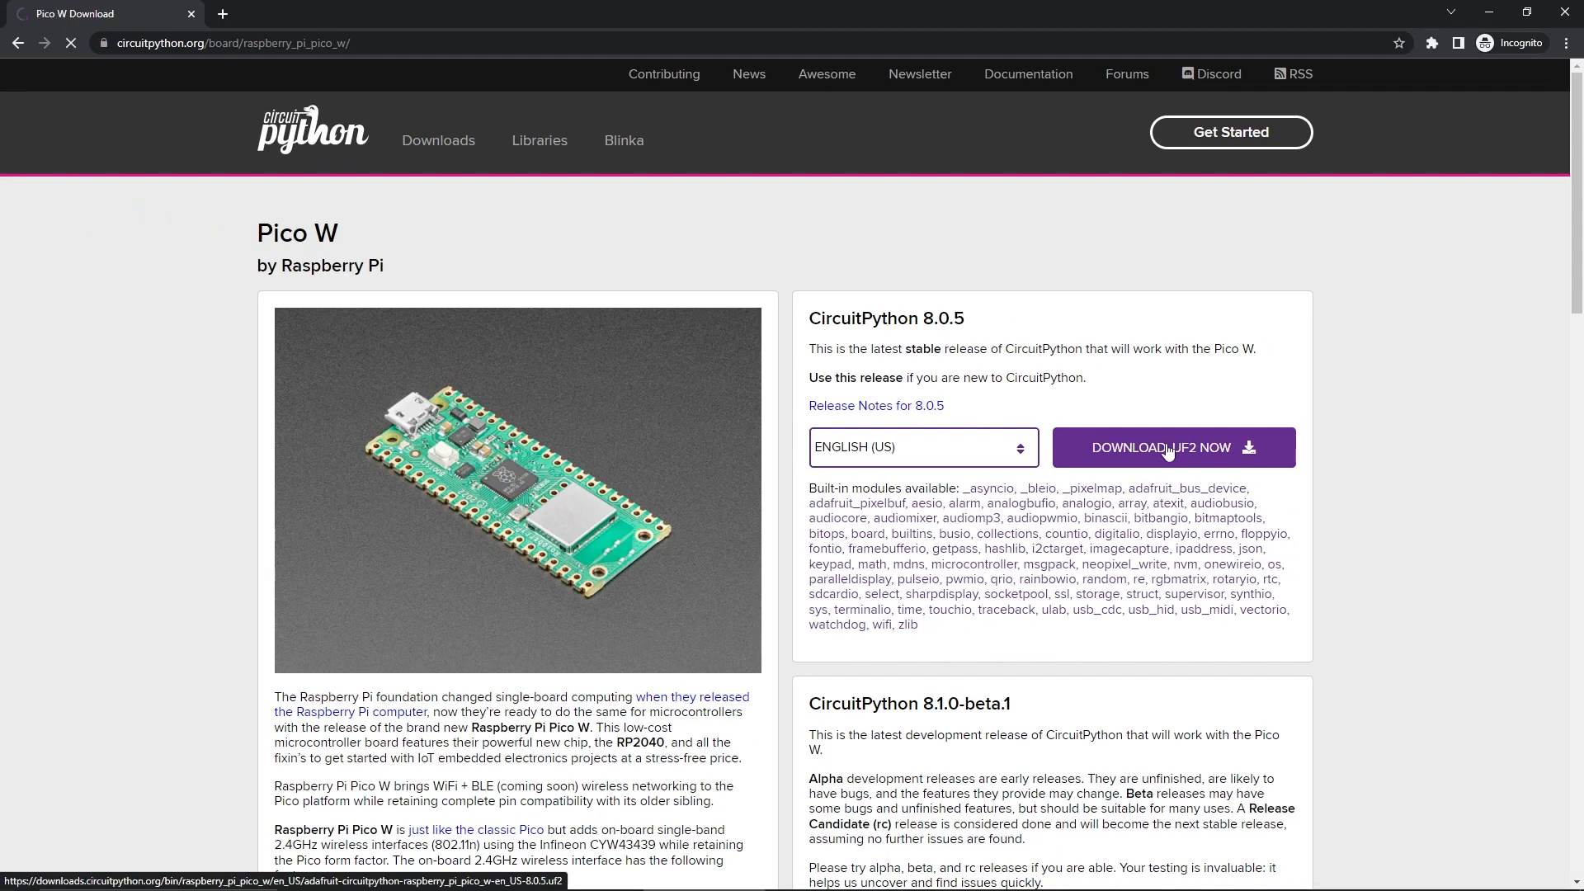
pyautogui.click(1173, 447)
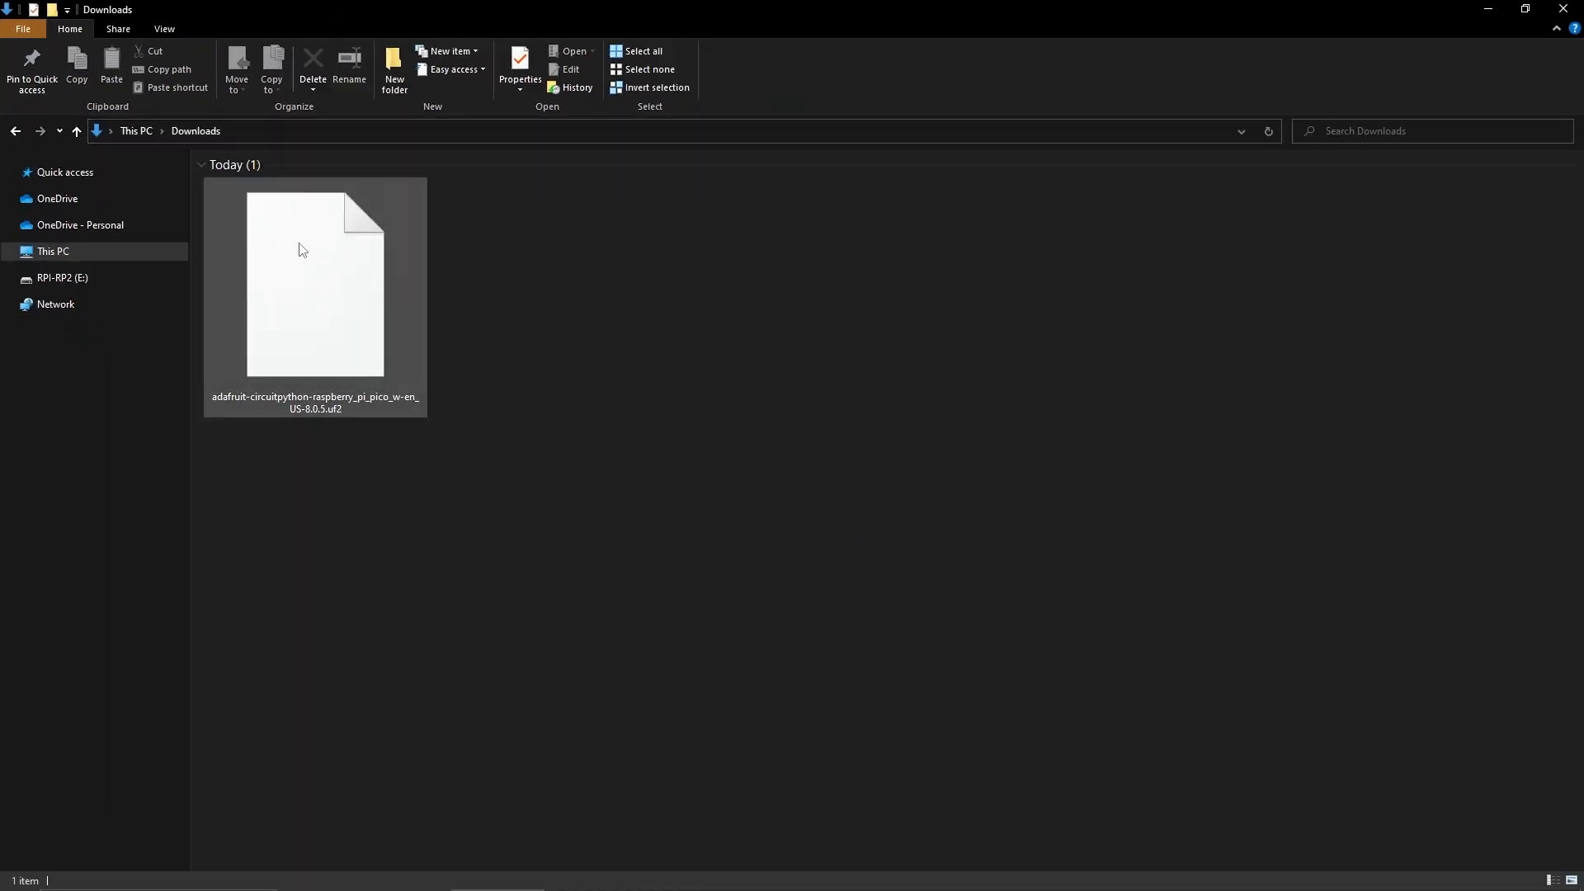
# - Copy the .uf2 firmware onto the RPI-RP2 (E:) drive and view the remounted CIRCUITPY drive
pyautogui.moveTo(315, 283); pyautogui.dragTo(126, 307)
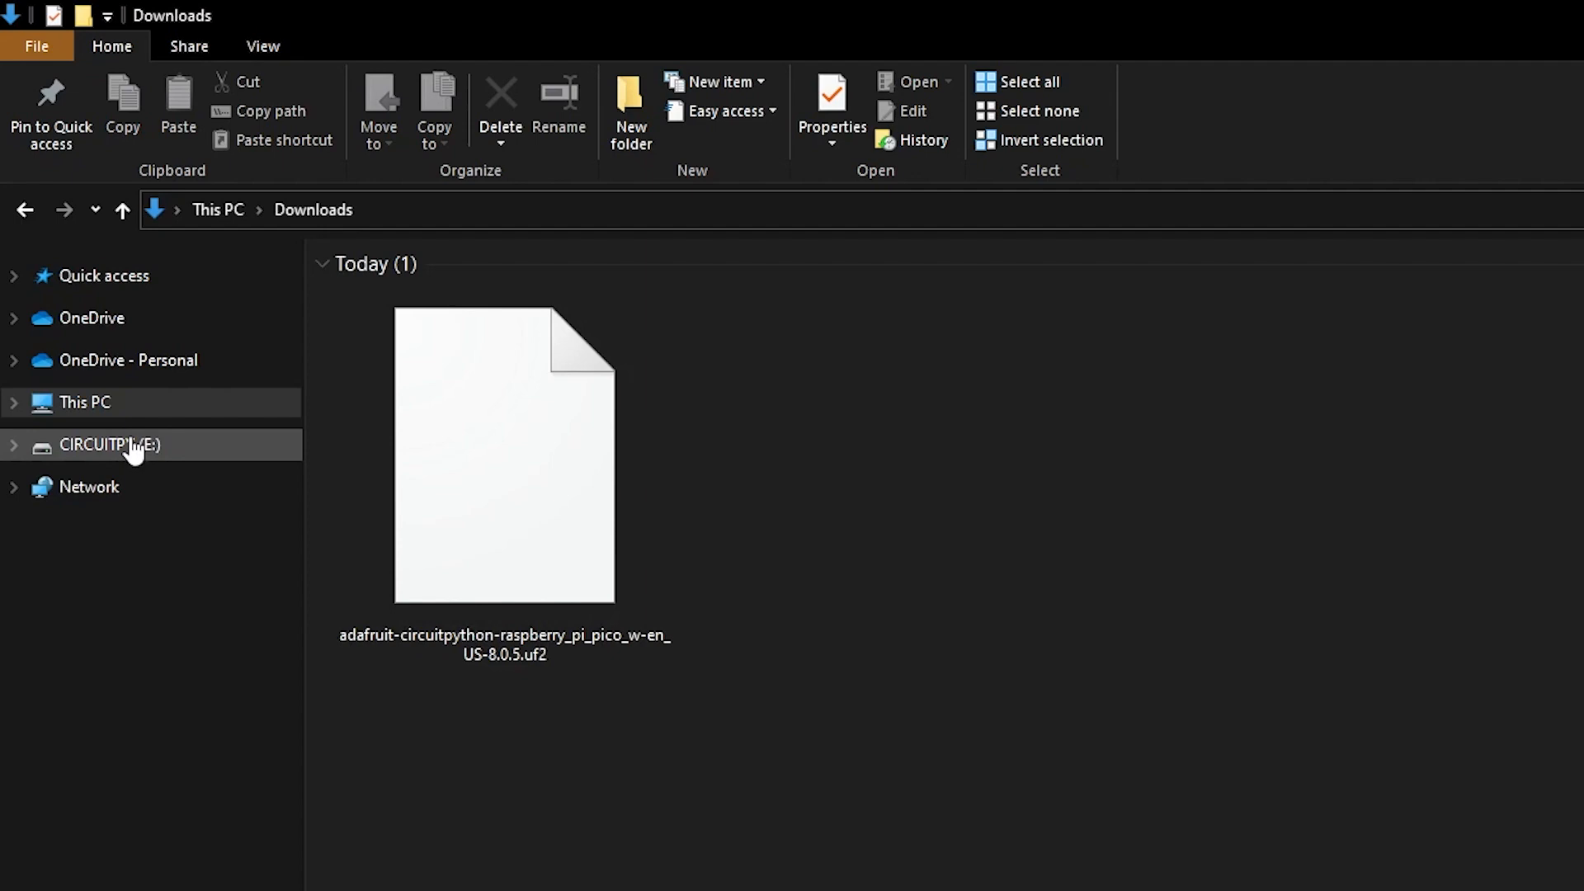
pyautogui.click(108, 444)
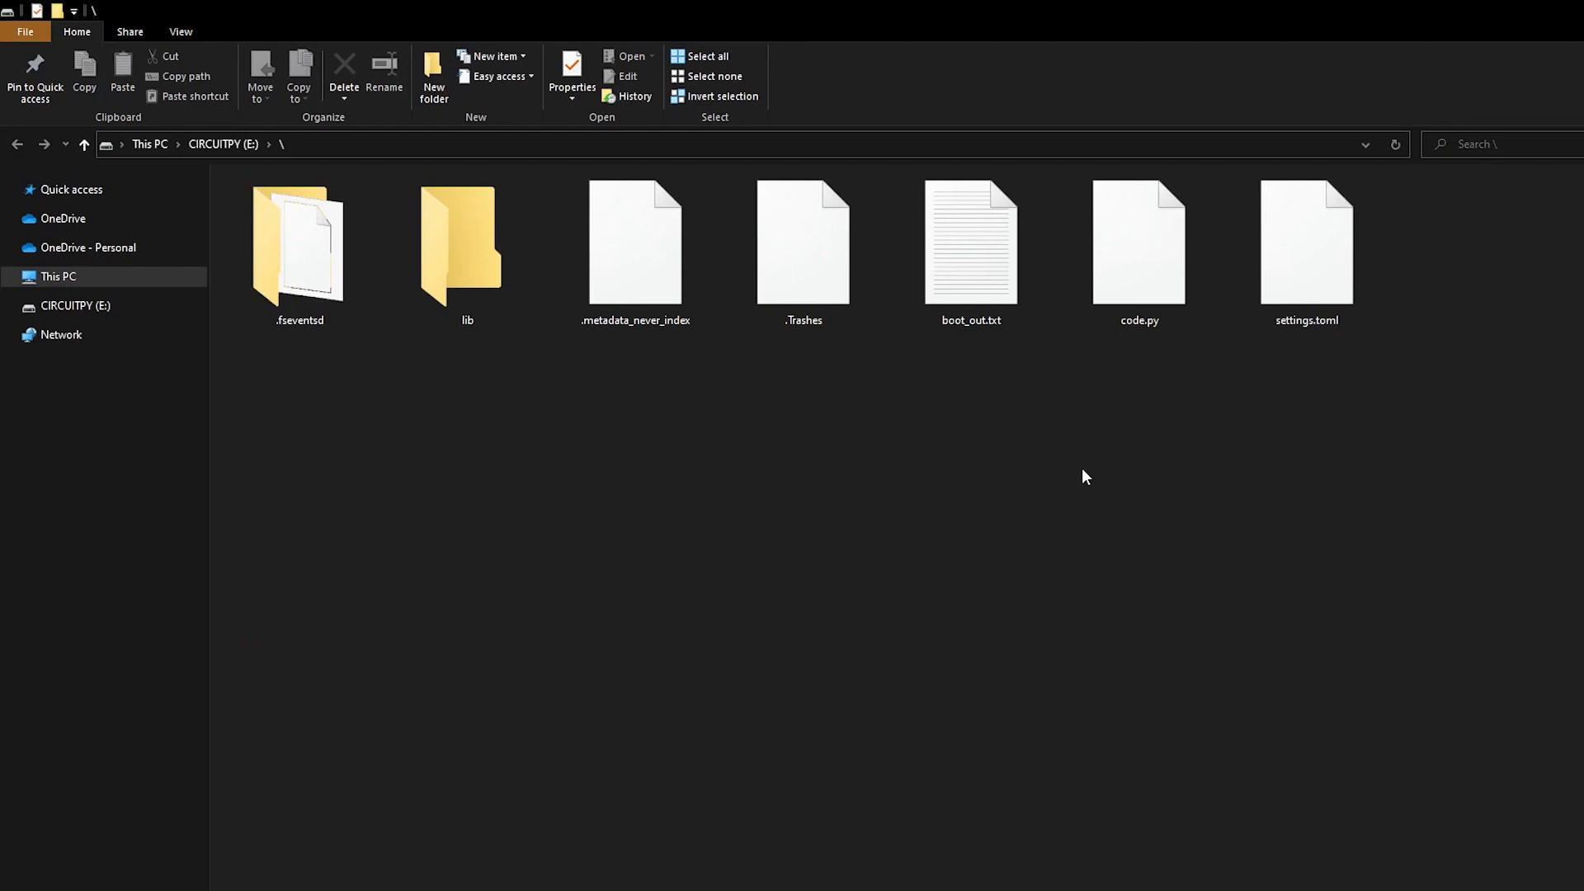
pyautogui.click(1138, 242)
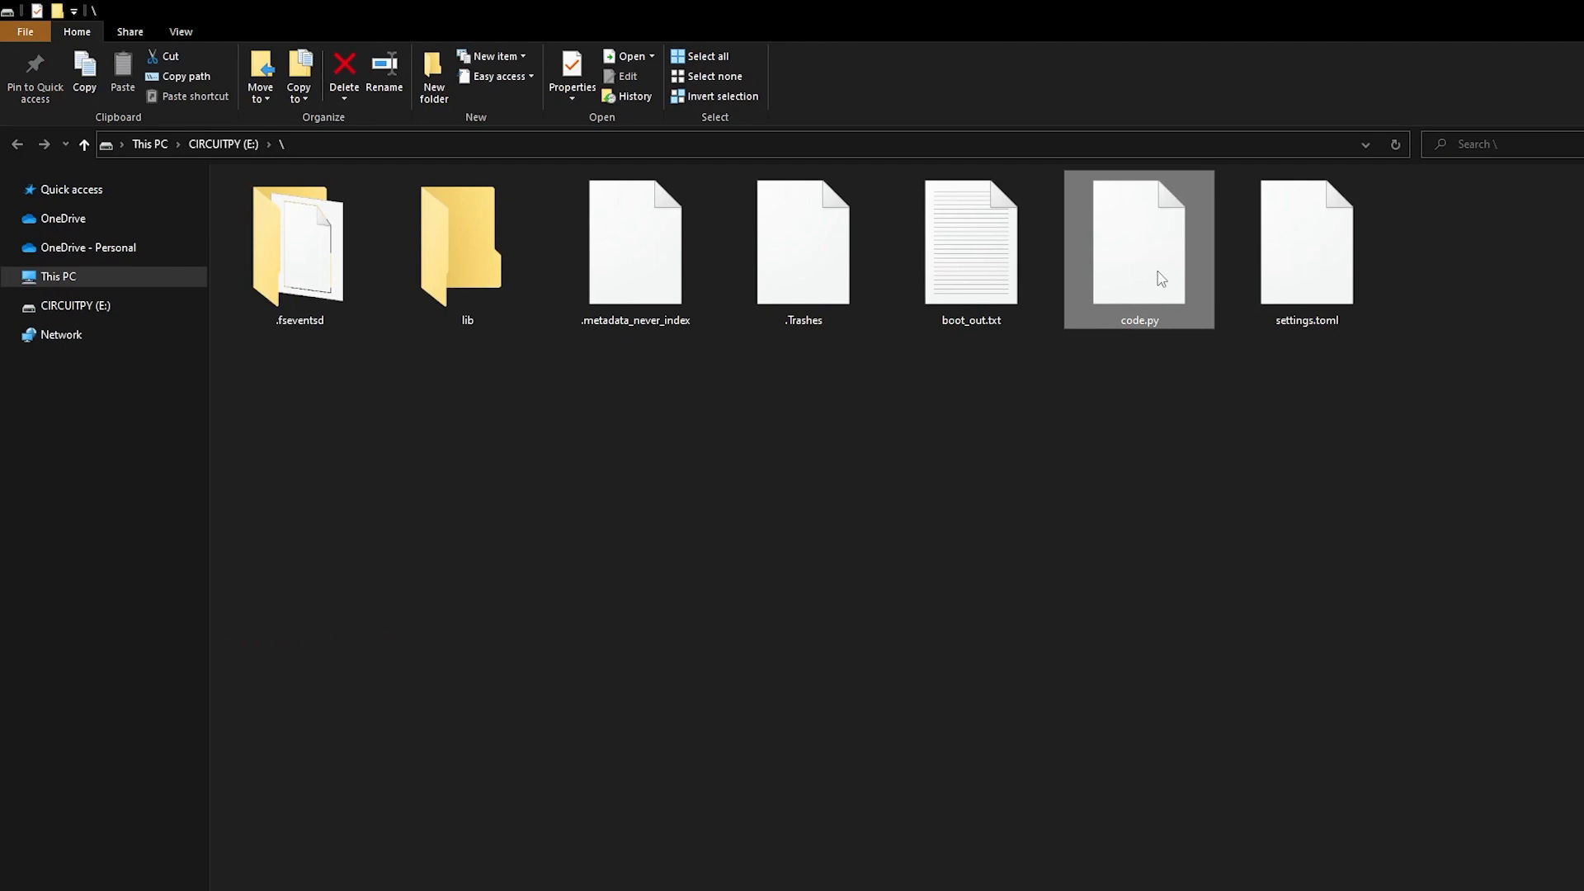
pyautogui.moveTo(1133, 392)
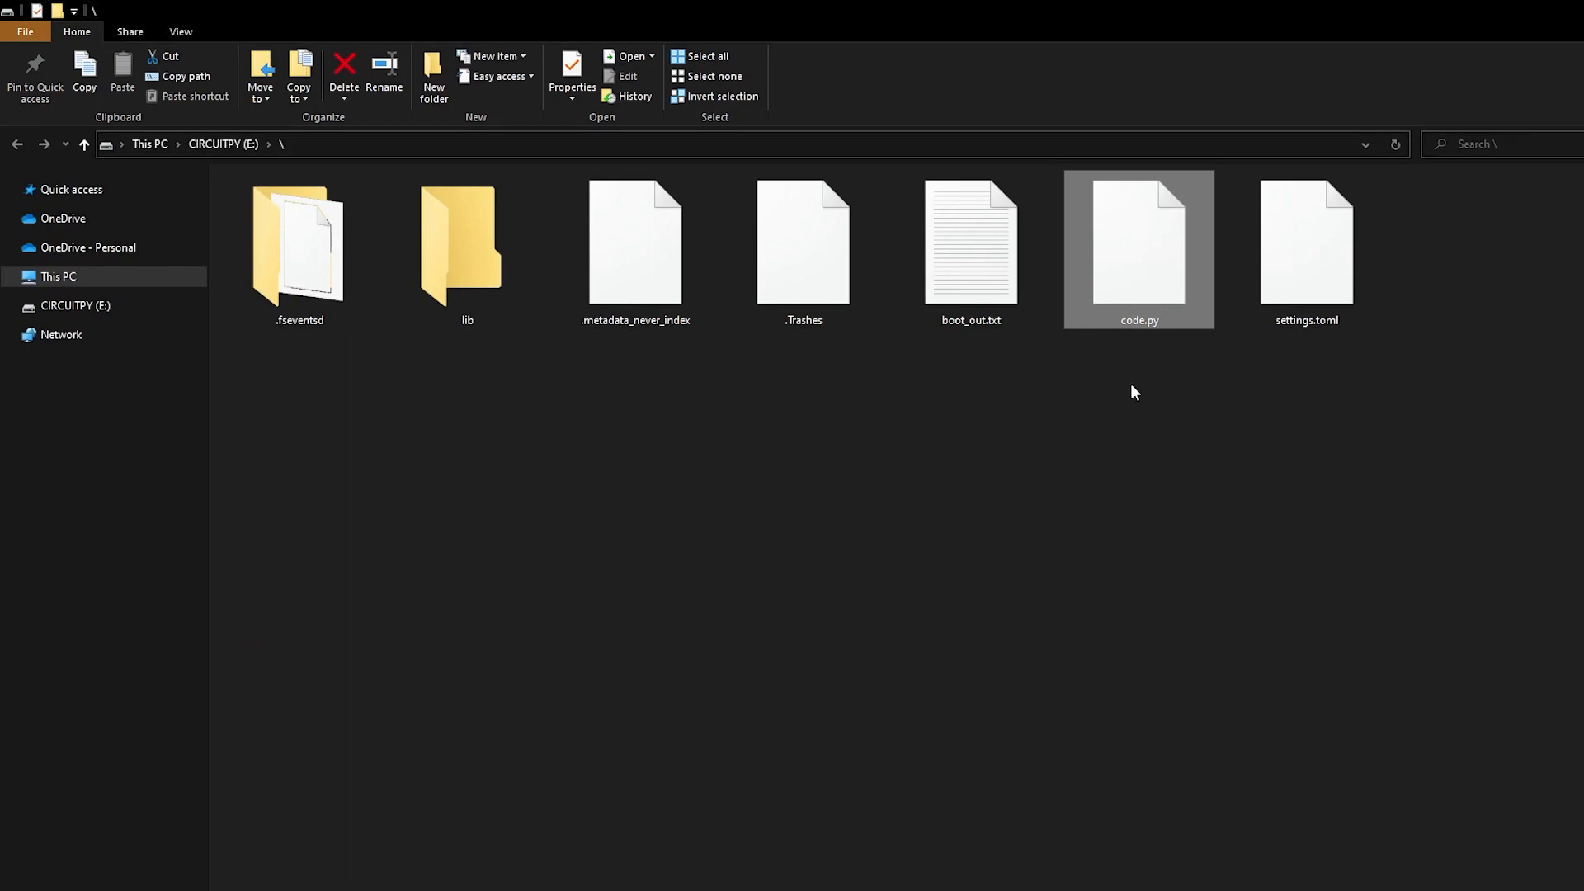
pyautogui.click(467, 249)
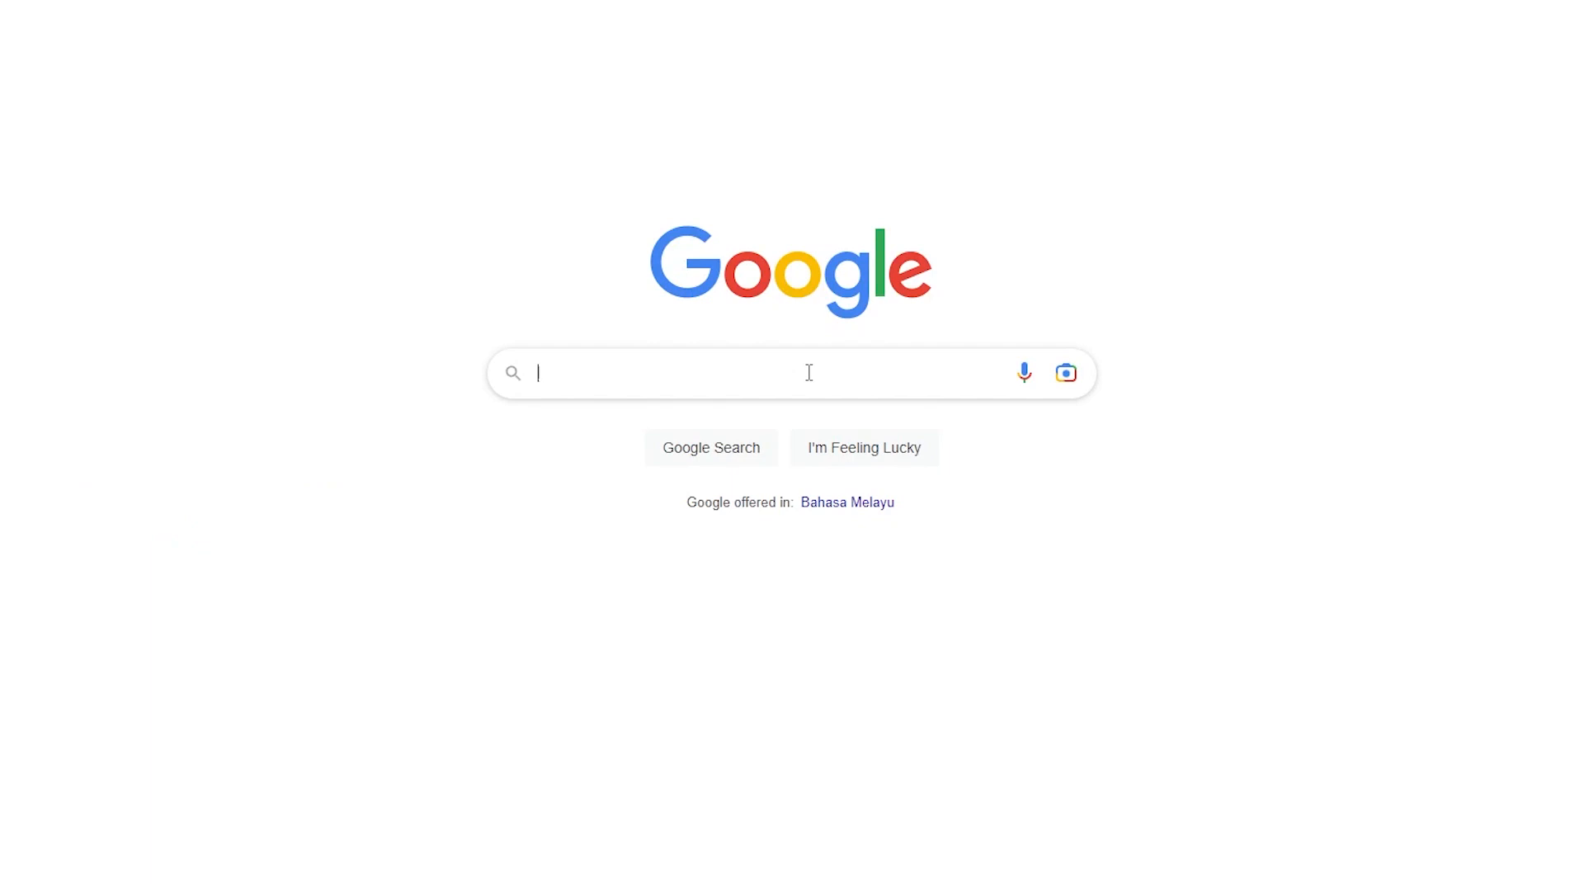
# - Get thonny-4.0.2.exe for Windows from thonny.org and proceed through the setup wizard
pyautogui.write('thonny ide')
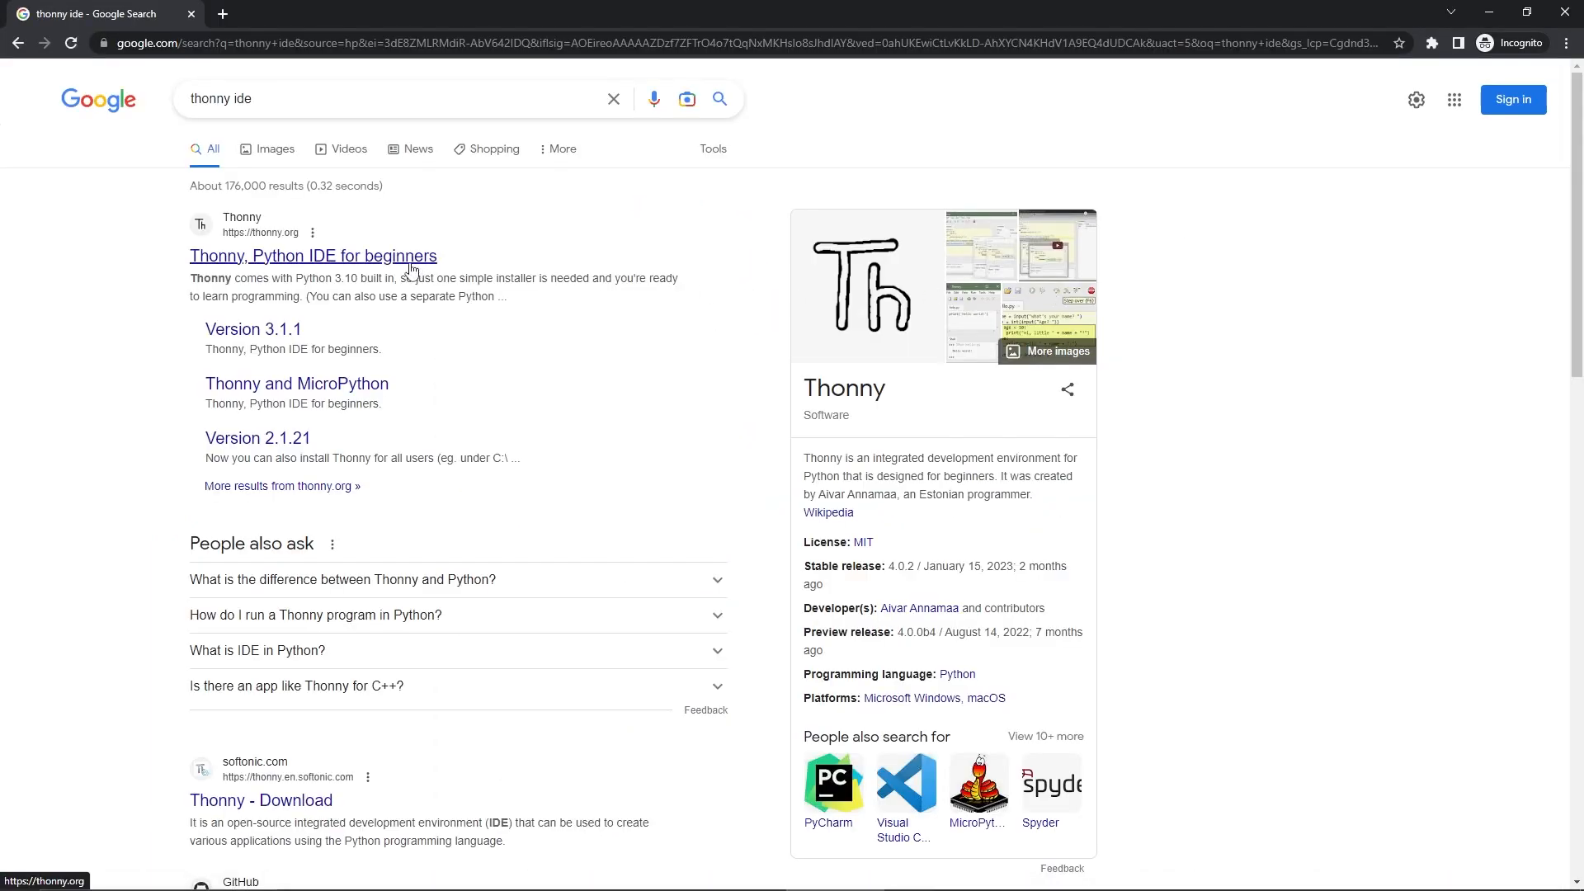
pyautogui.click(314, 255)
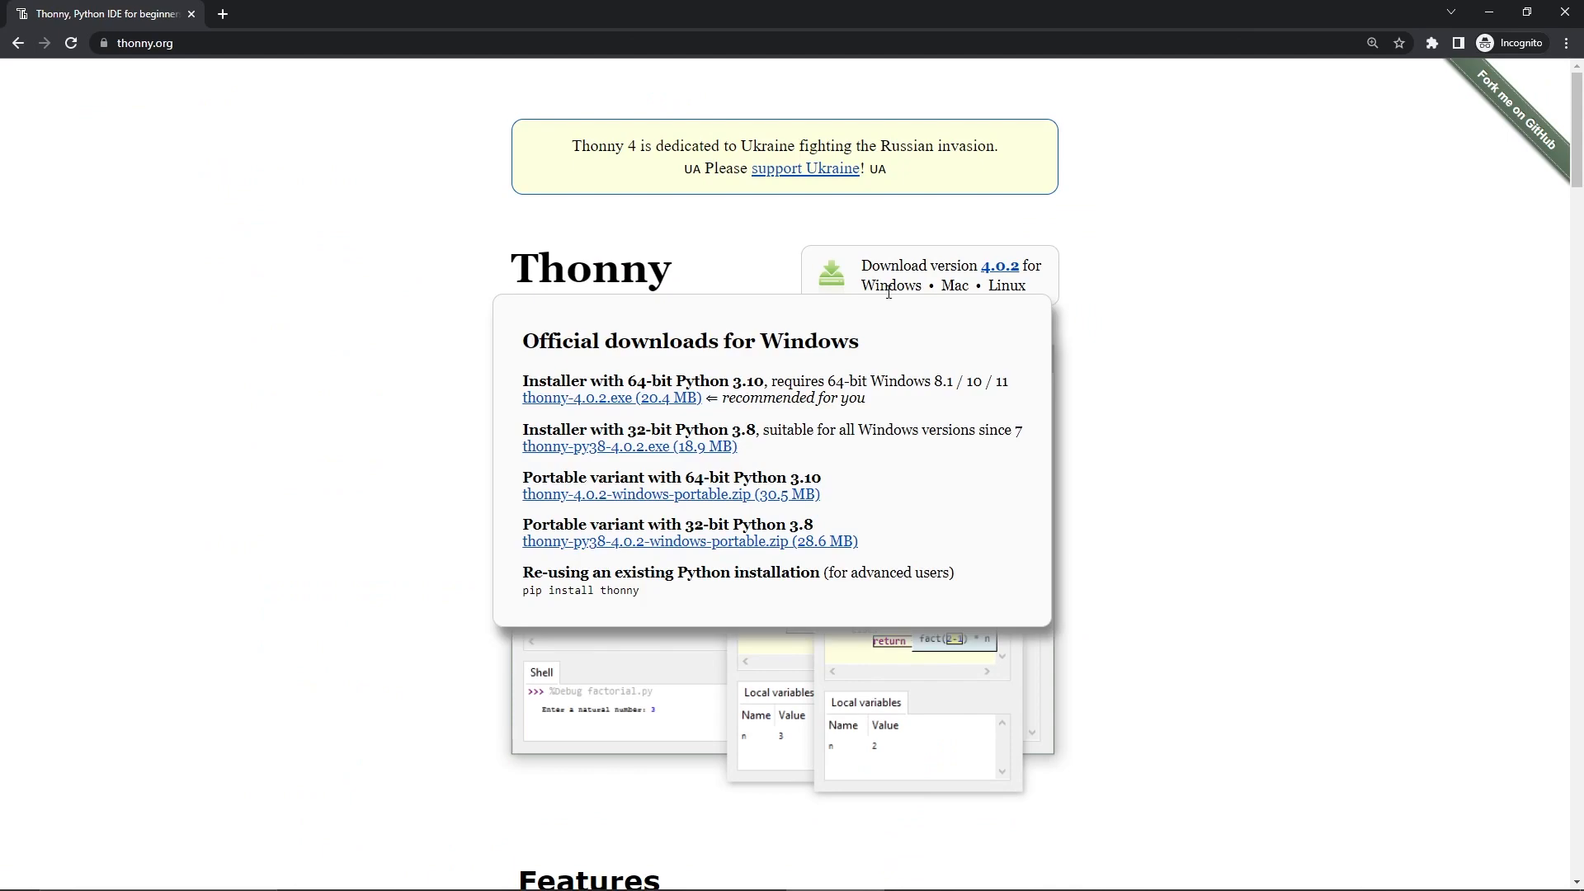
pyautogui.click(610, 397)
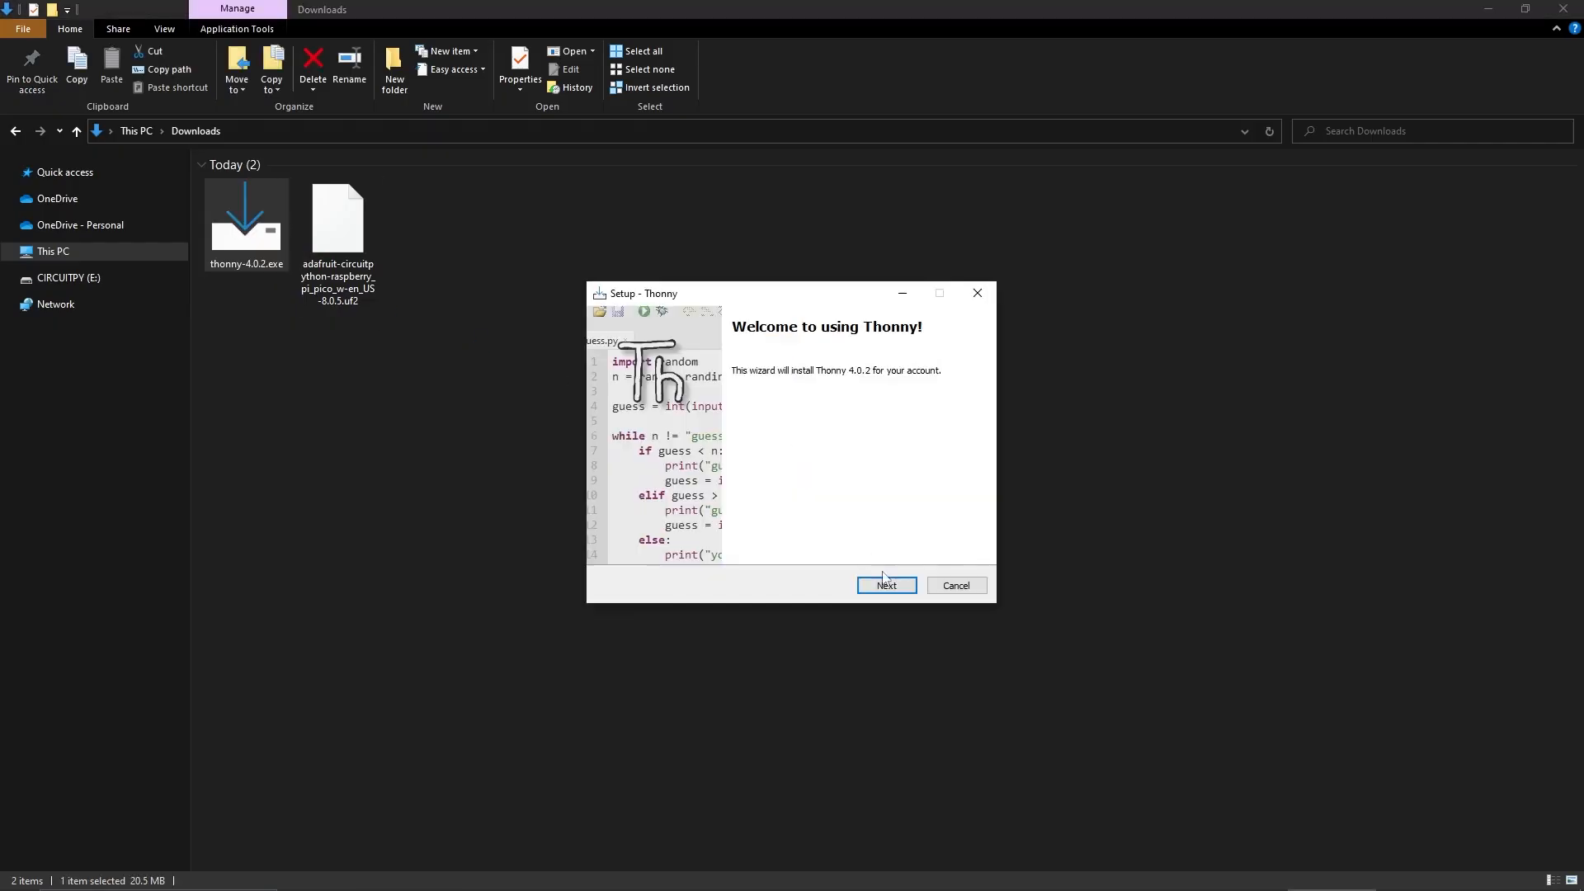
pyautogui.click(886, 585)
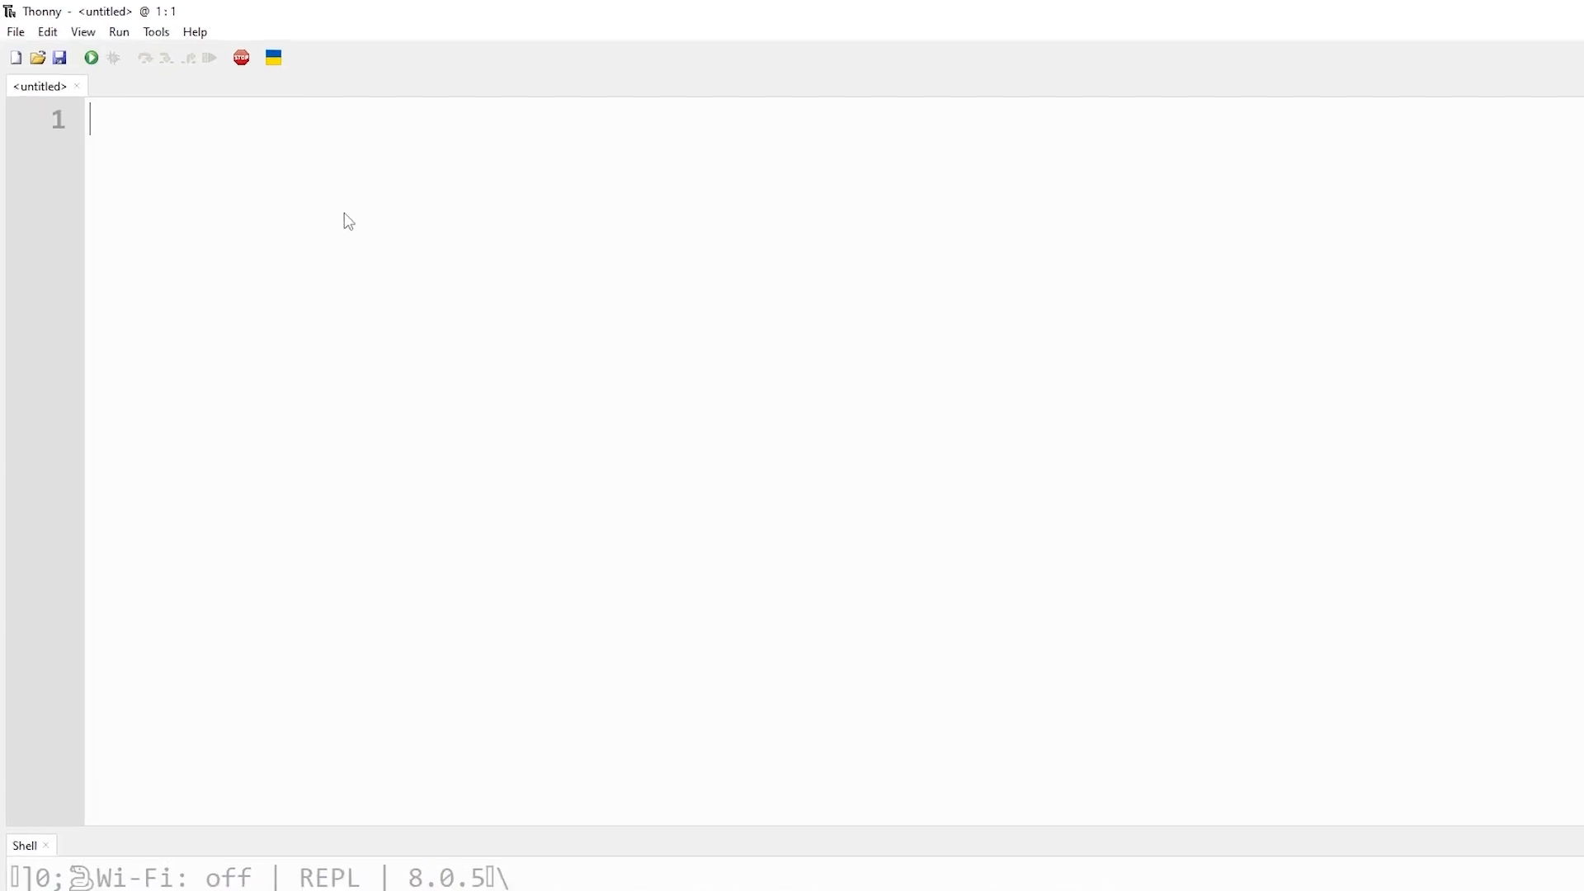
# - Set Thonny's interpreter to CircuitPython (generic) with automatic port detection
pyautogui.click(190, 50)
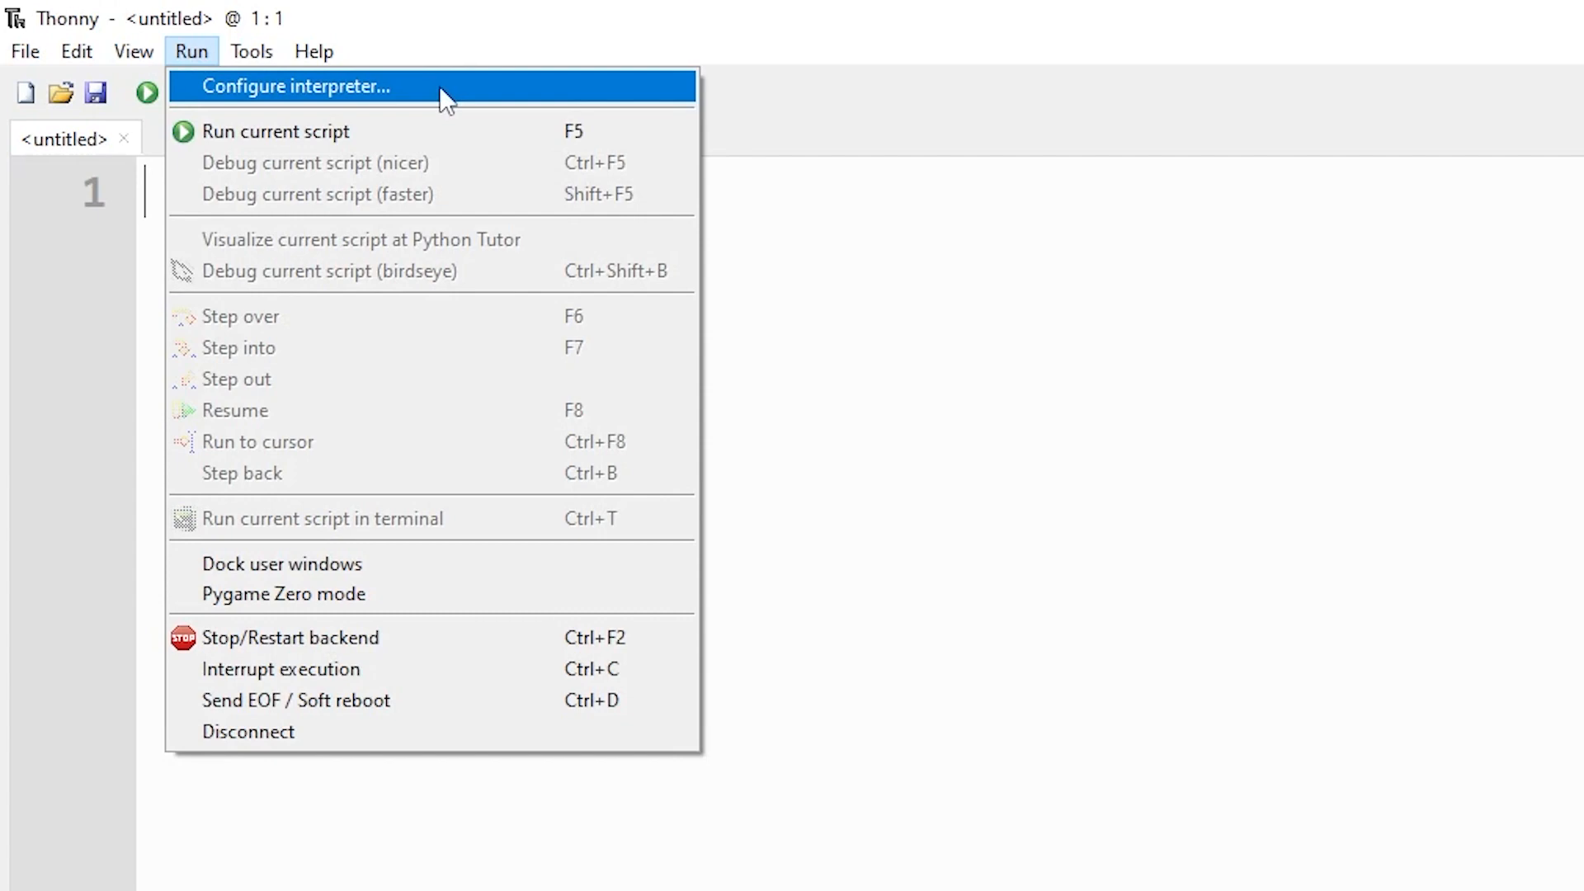
pyautogui.click(294, 86)
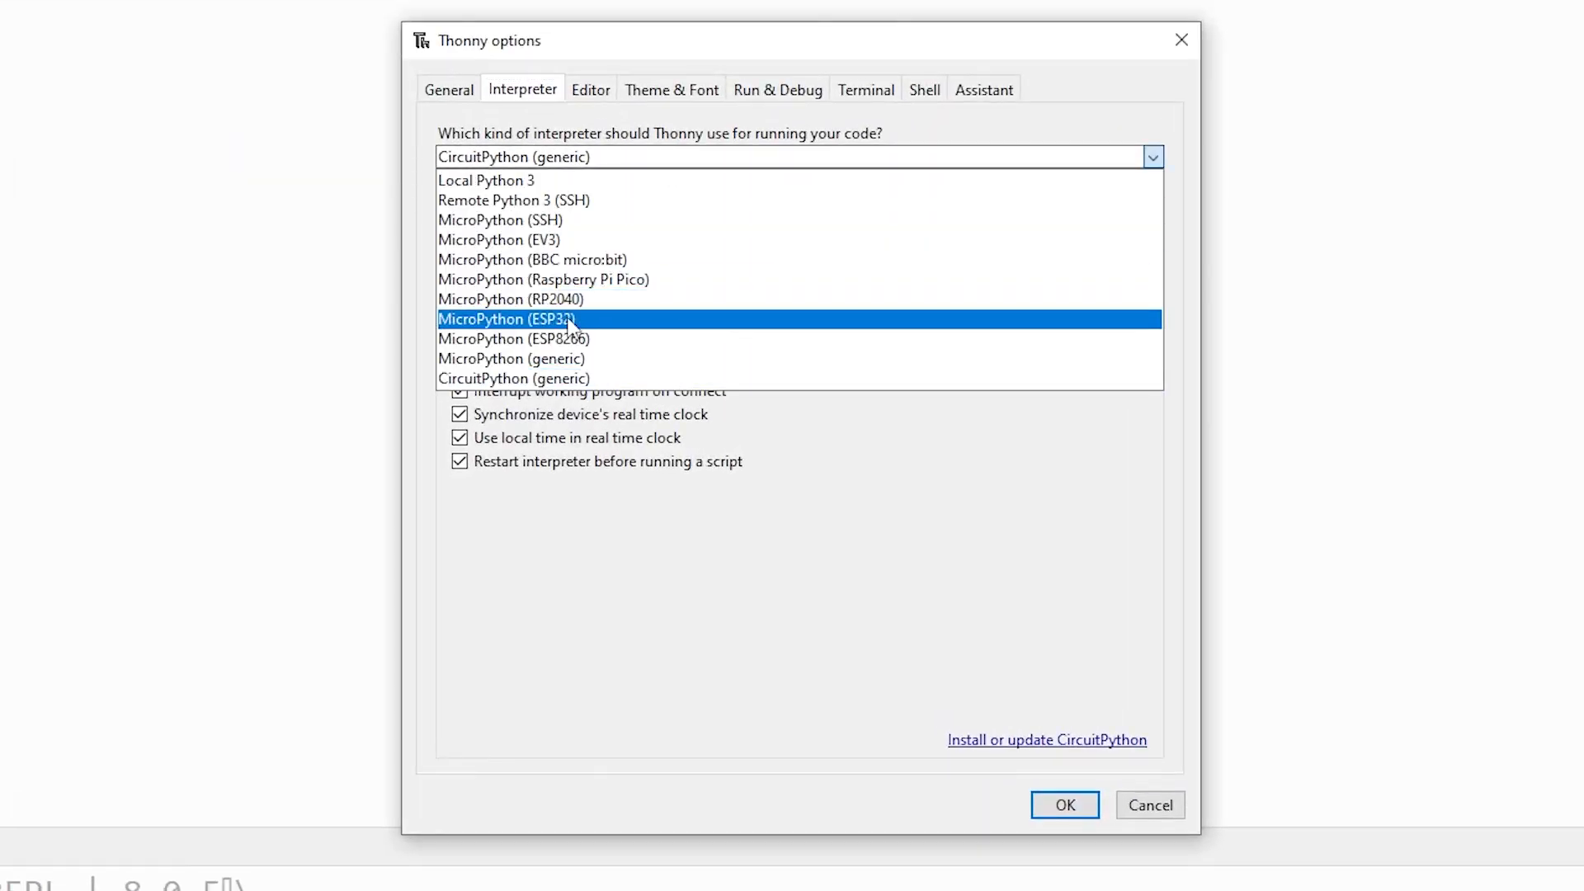
pyautogui.click(513, 378)
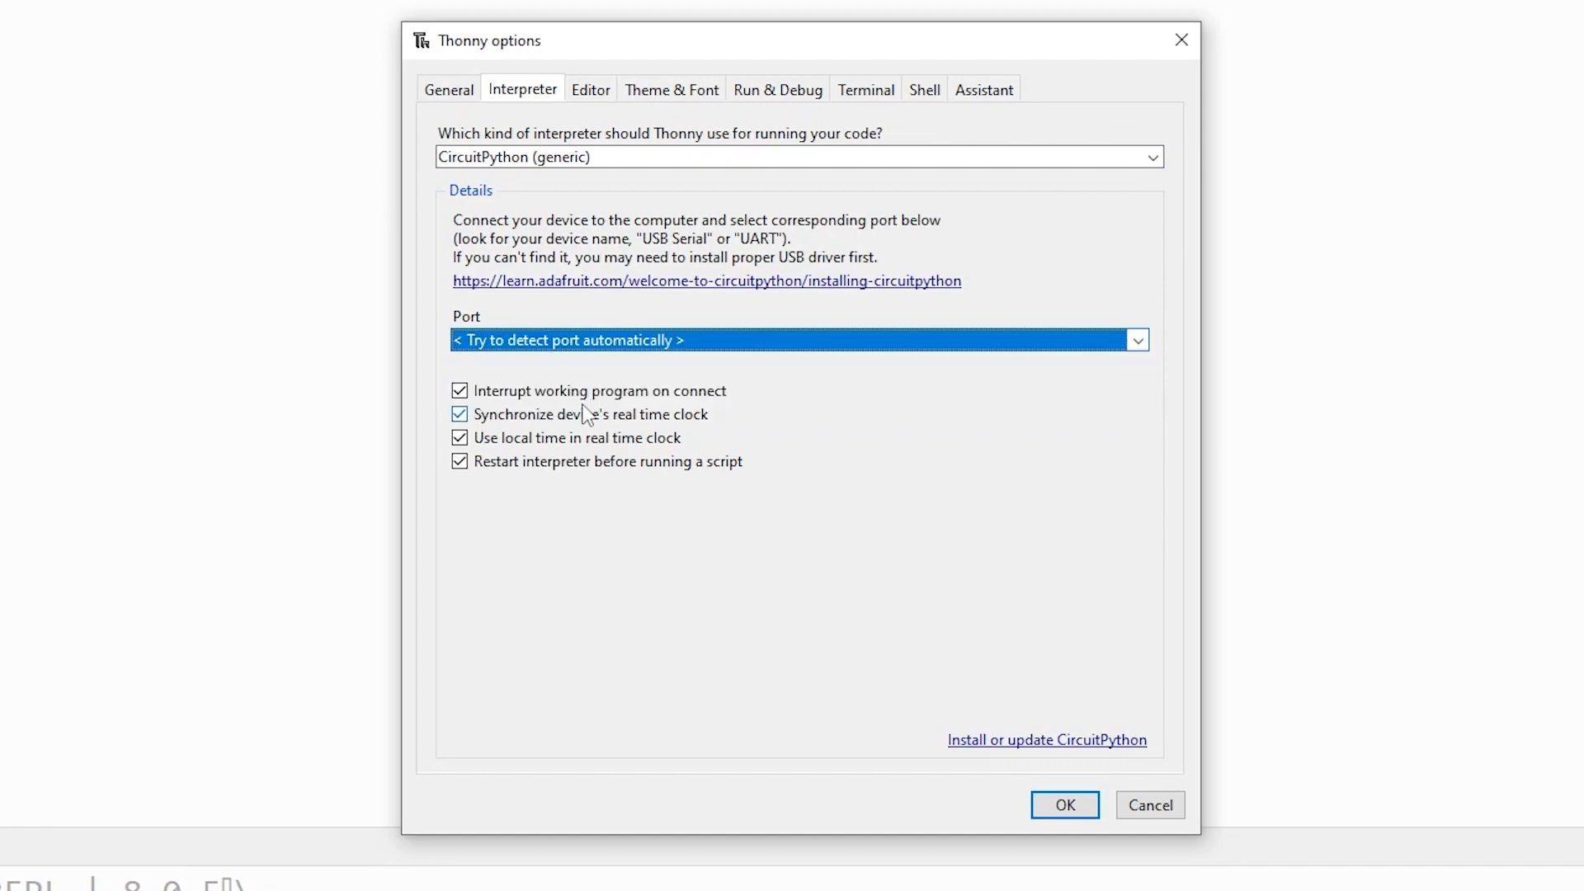
pyautogui.click(1063, 806)
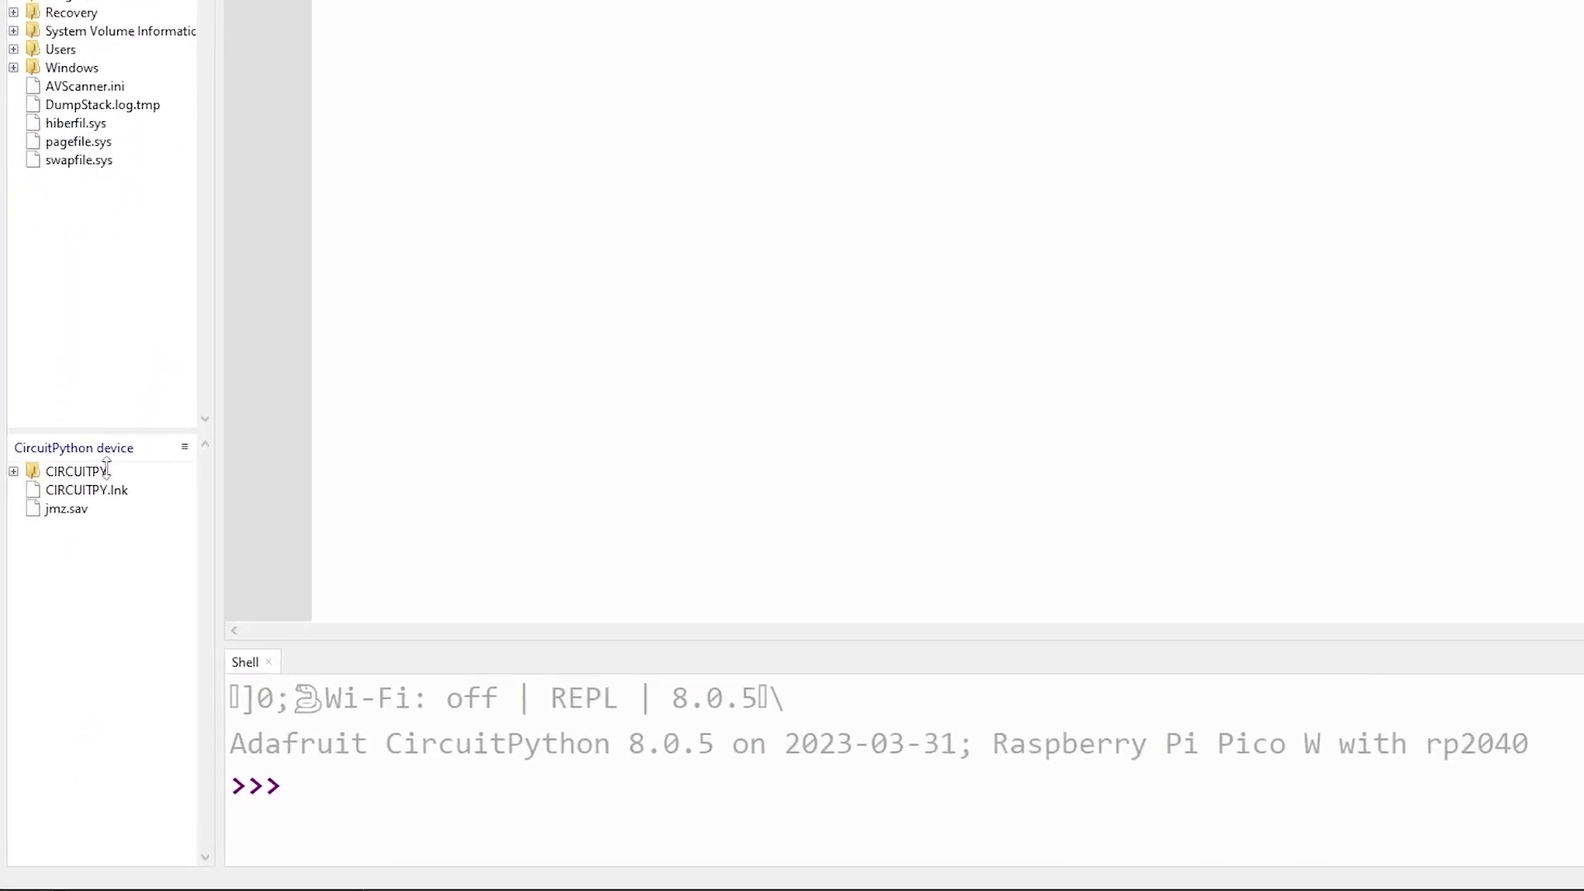
# - Load code.py from the CIRCUITPY device, enter the LED blink loop and run it on the board
pyautogui.doubleClick(74, 471)
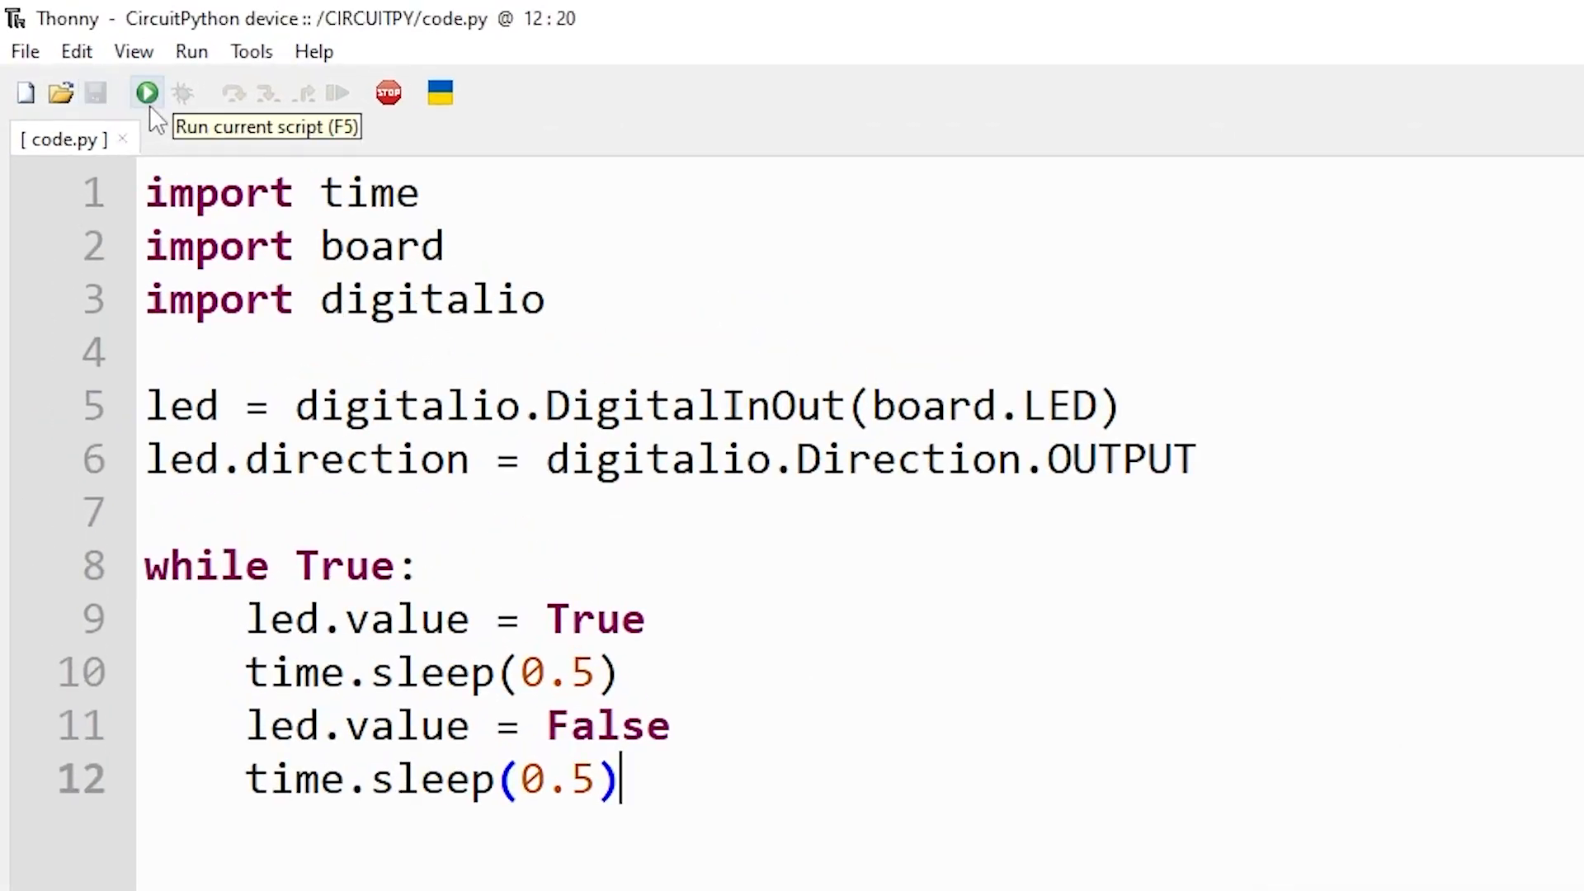
pyautogui.click(144, 92)
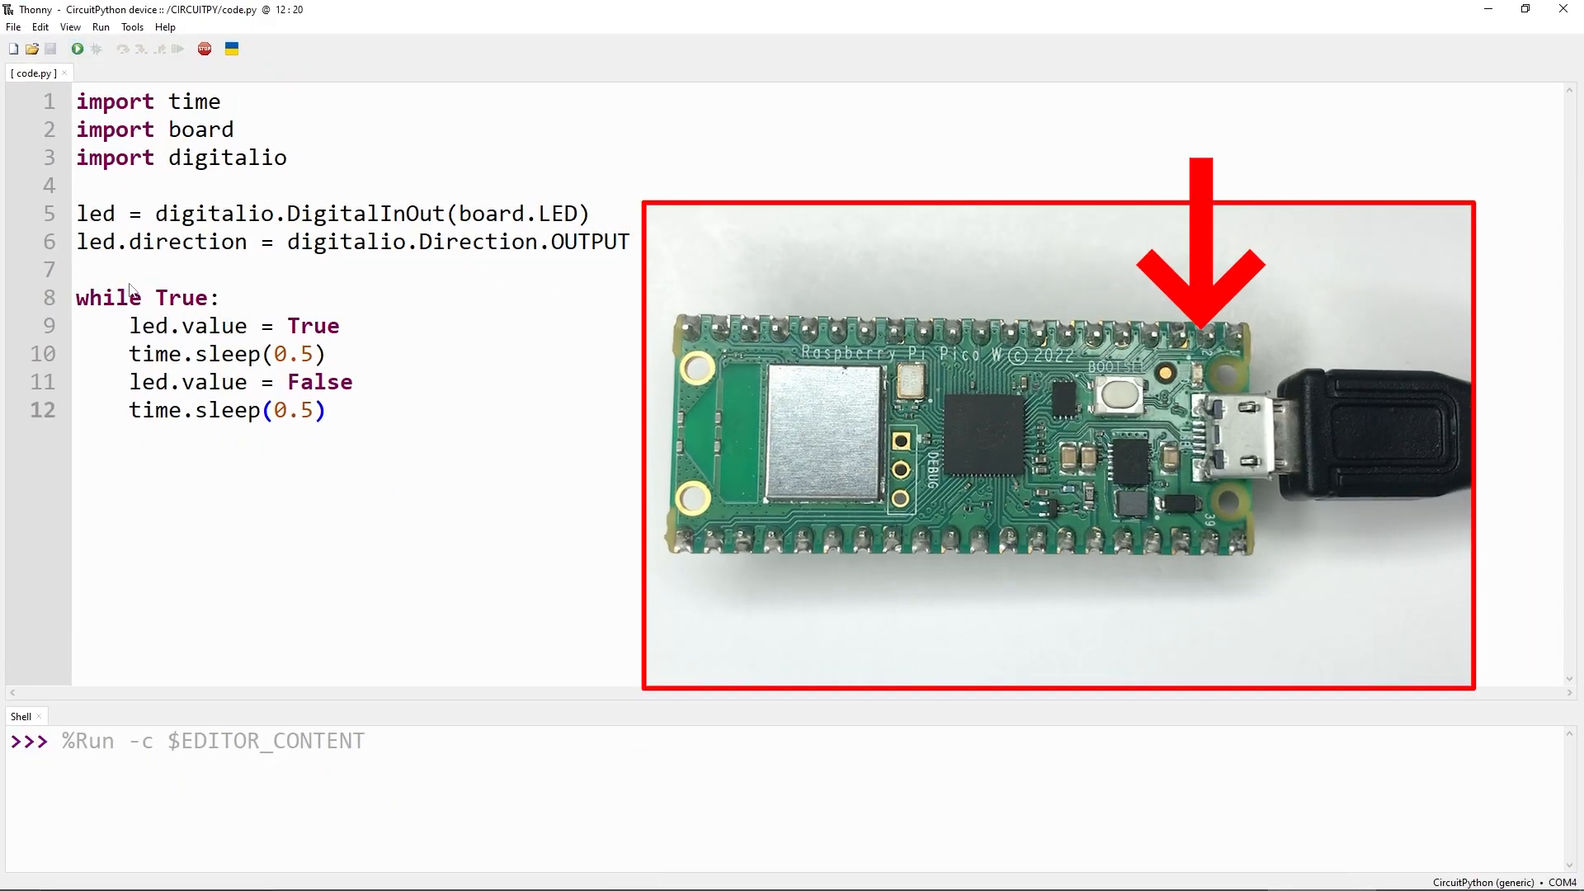